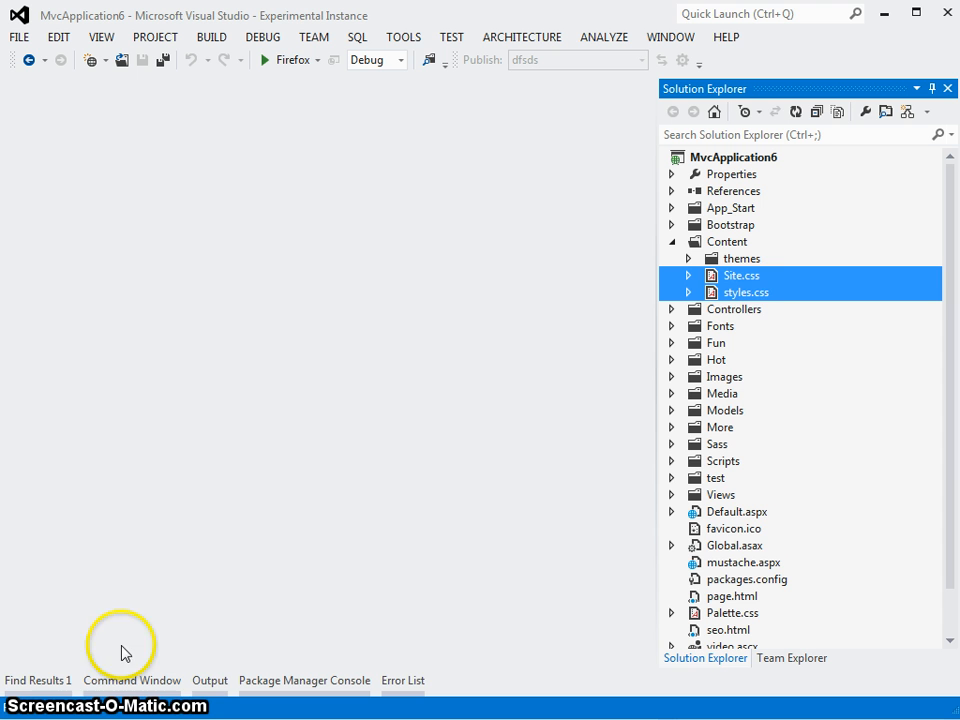
{"action": "mouse_move", "coordinate": [764, 288]}
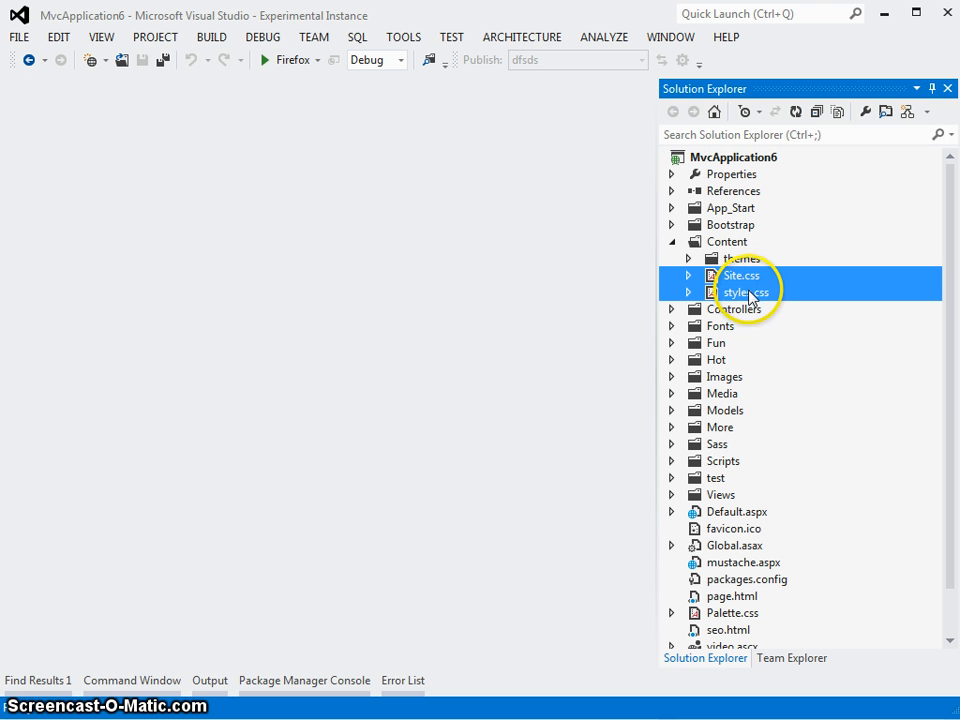
Create a Web Essentials CSS bundle named Layout from the selected Site.css and styles.css.
{"action": "right_click", "coordinate": [748, 292]}
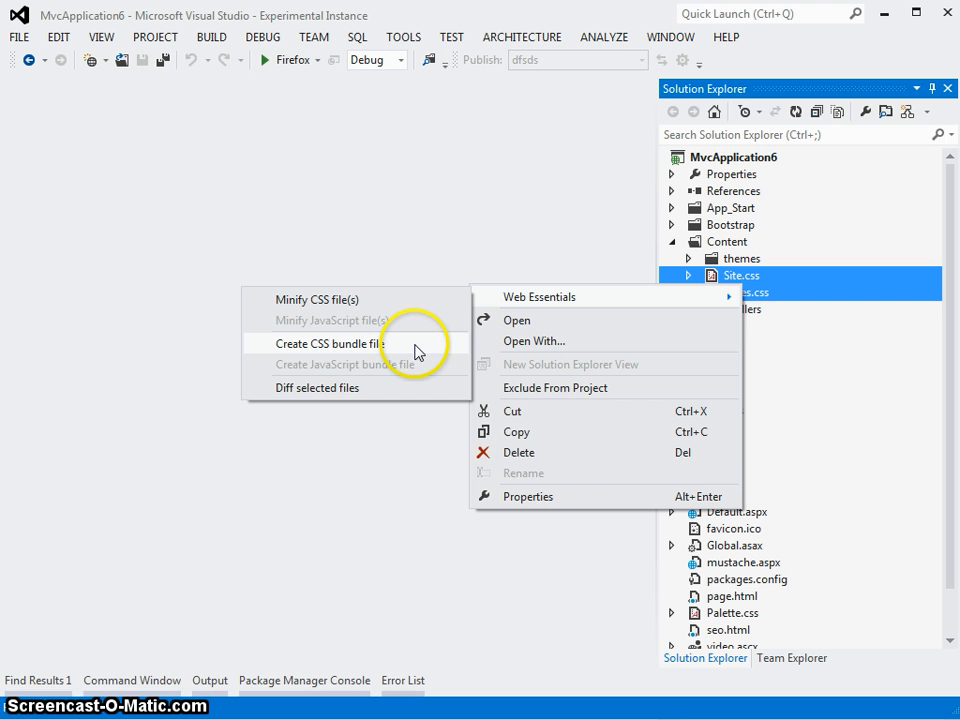
{"action": "left_click", "coordinate": [332, 344]}
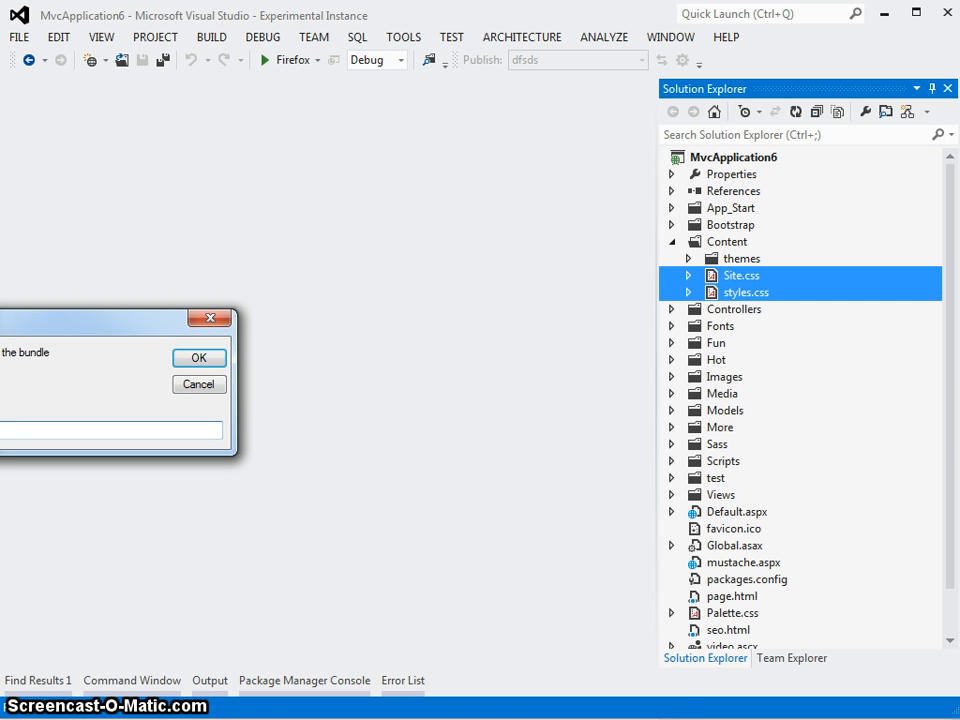
{"action": "mouse_move", "coordinate": [448, 348]}
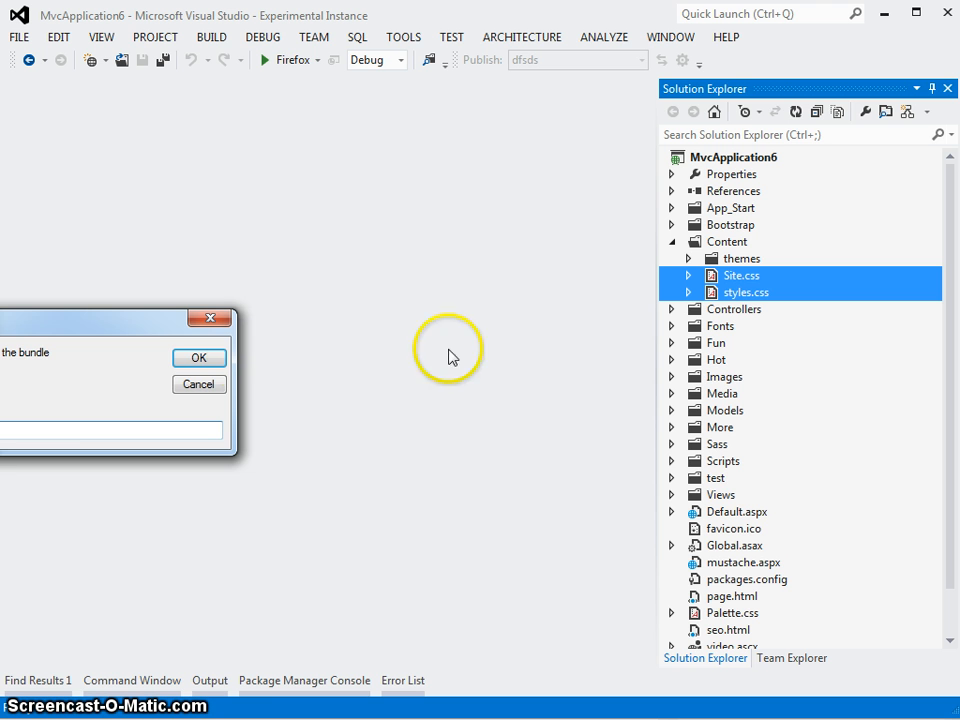
{"action": "left_click", "coordinate": [200, 358]}
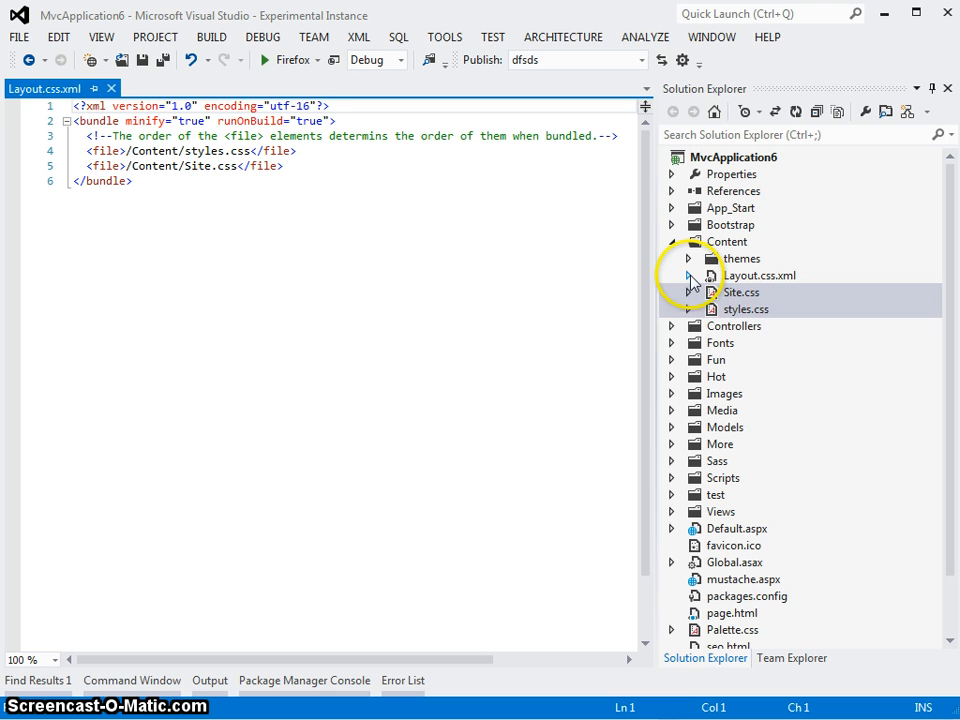
Expand Layout.css.xml and view the generated combined Layout.css in the editor.
{"action": "left_click", "coordinate": [688, 276]}
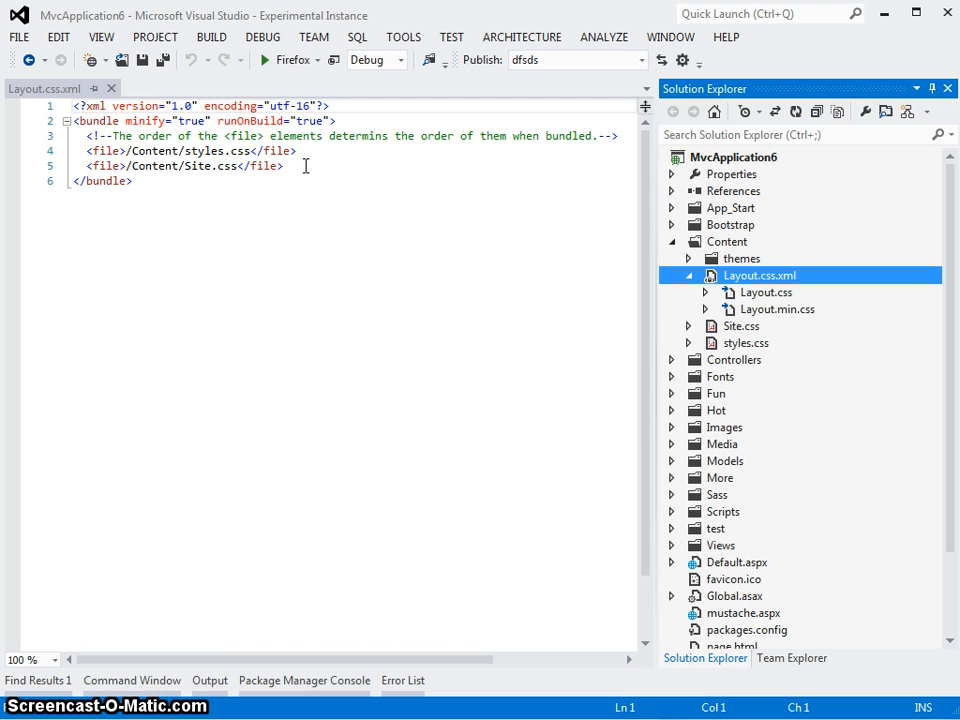
{"action": "mouse_move", "coordinate": [788, 302]}
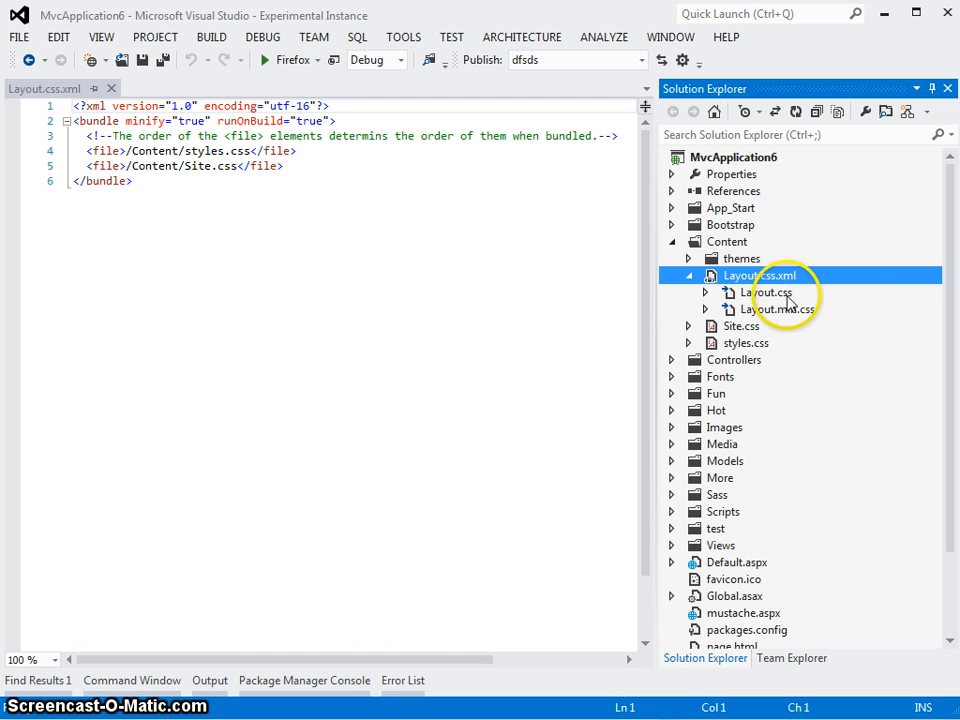
{"action": "left_click", "coordinate": [762, 292]}
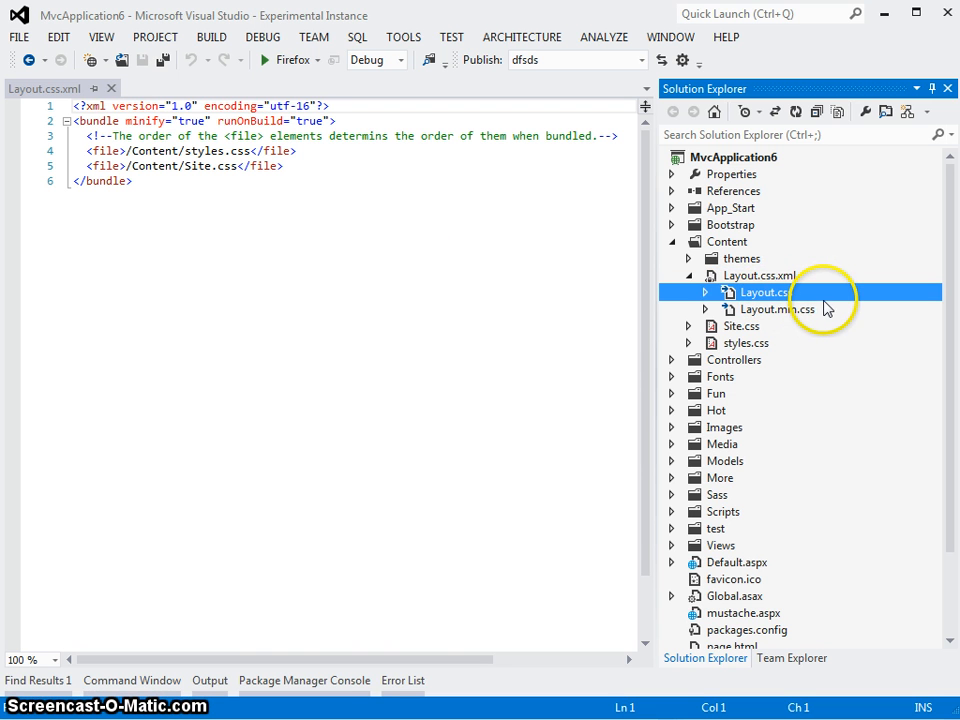
{"action": "double_click", "coordinate": [764, 292]}
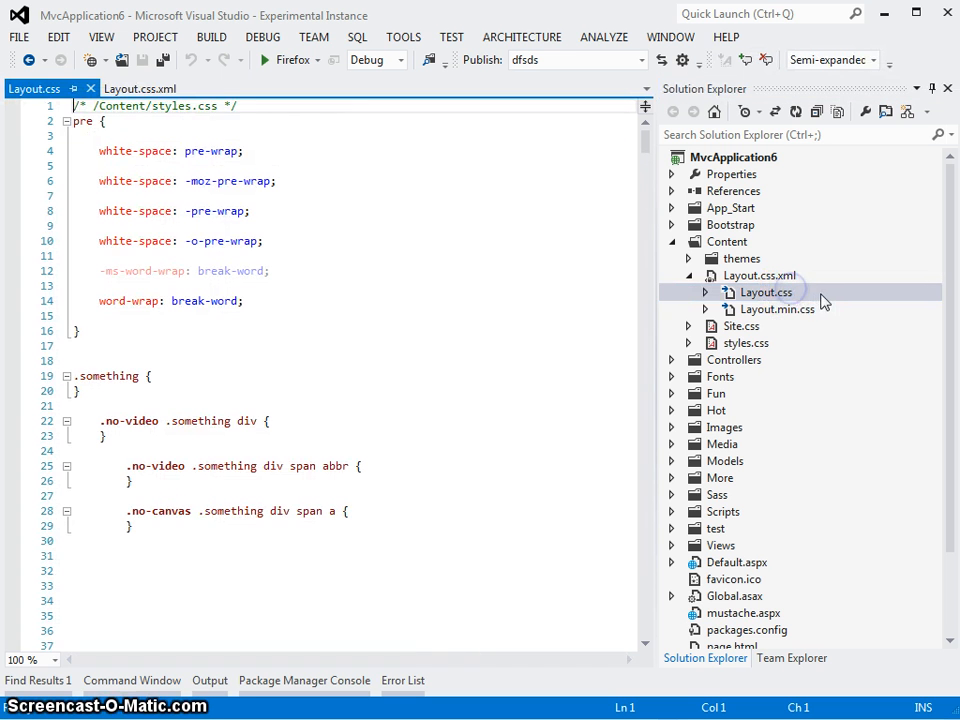
{"action": "mouse_move", "coordinate": [760, 284]}
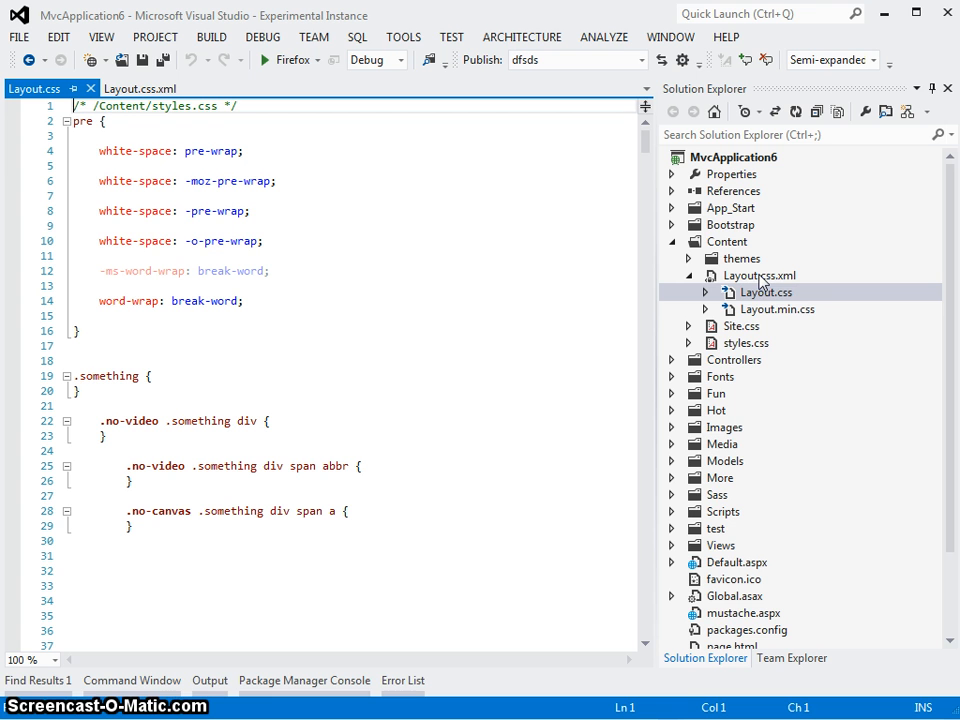
{"action": "mouse_move", "coordinate": [798, 310]}
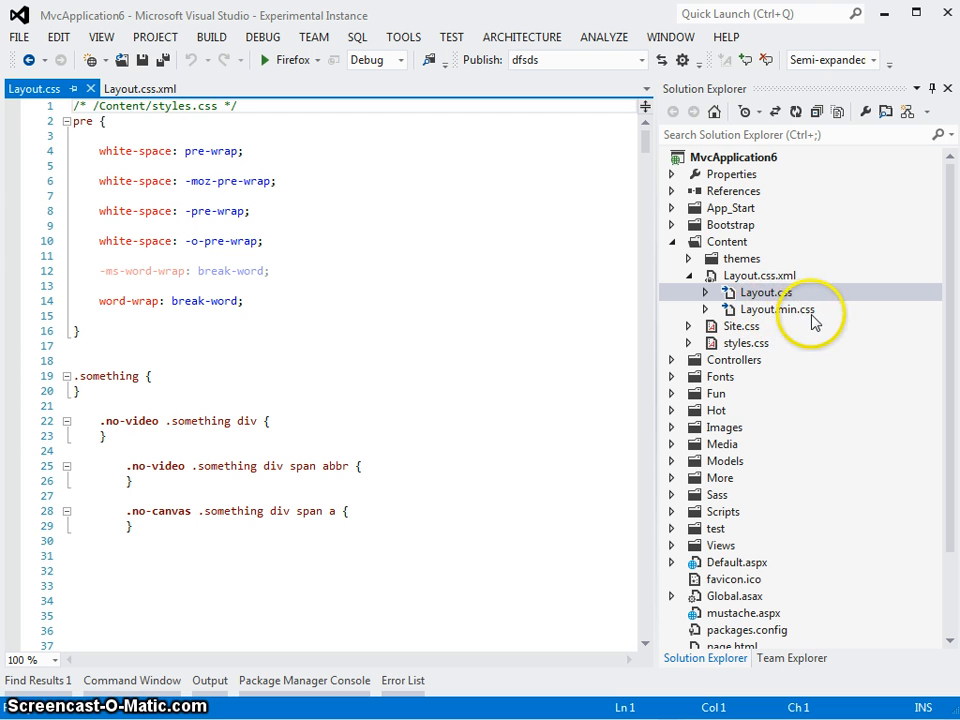
View the minified Layout.min.css, then close it to return to Layout.css.
{"action": "double_click", "coordinate": [780, 308]}
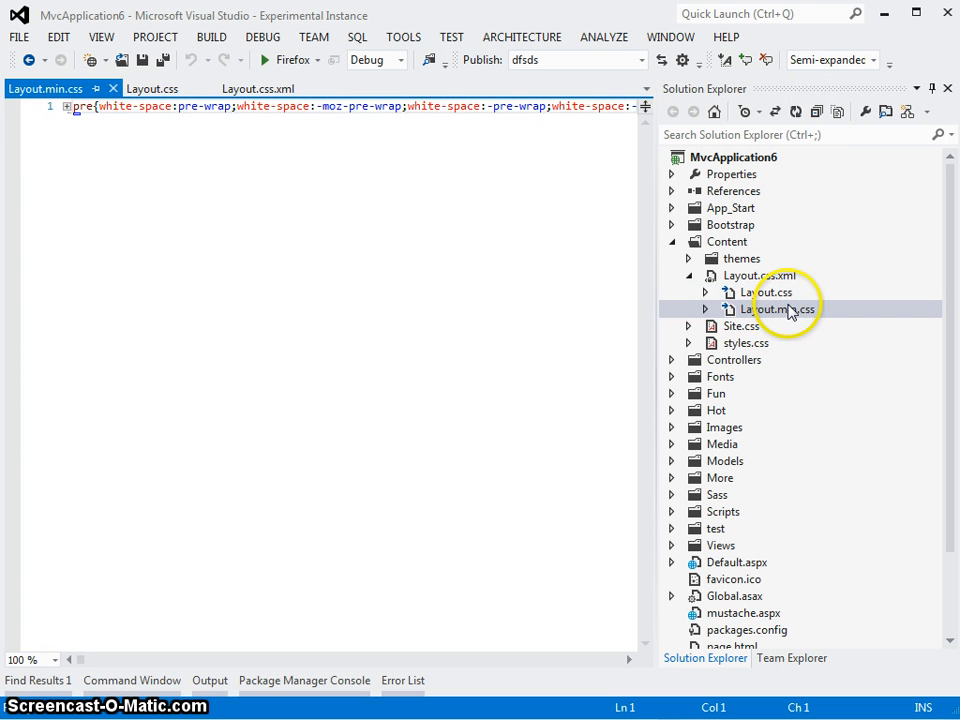
{"action": "mouse_move", "coordinate": [764, 292]}
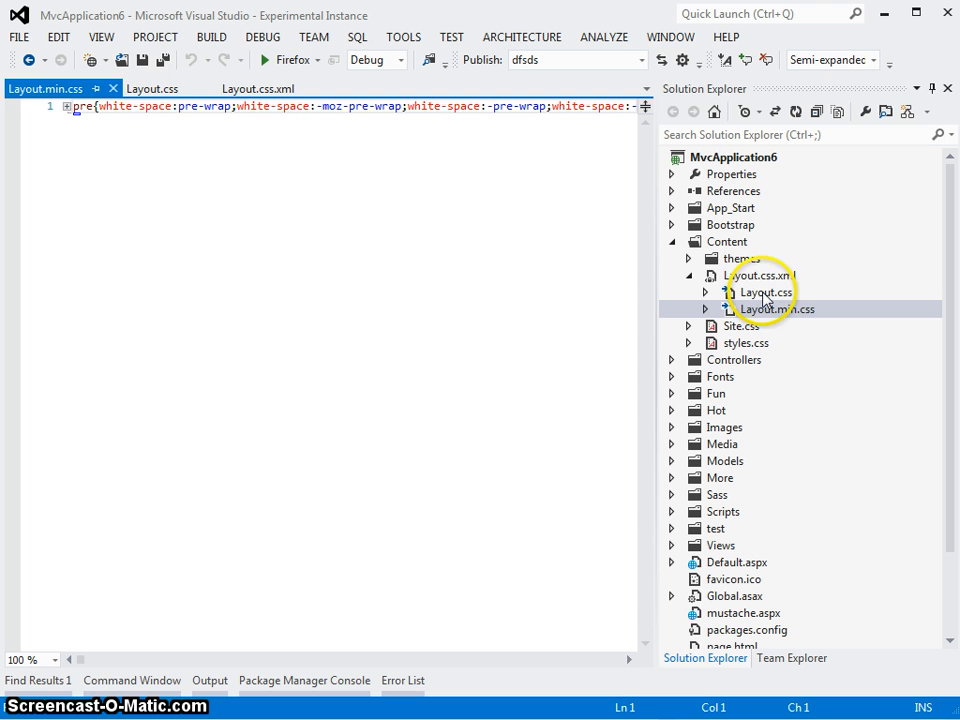
{"action": "left_click", "coordinate": [764, 292]}
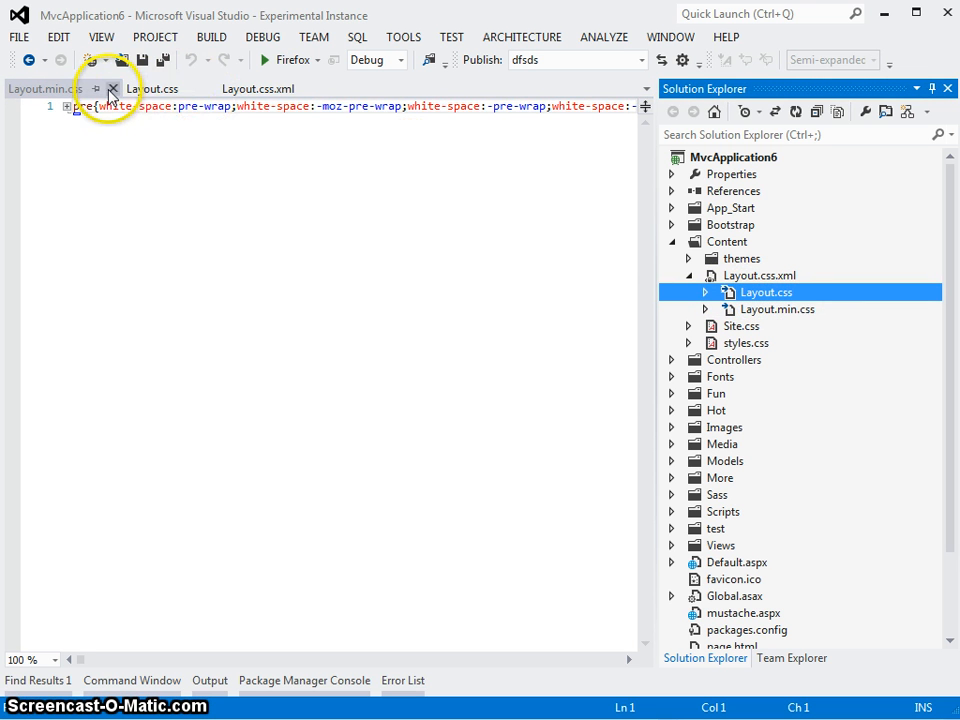
{"action": "left_click", "coordinate": [112, 88]}
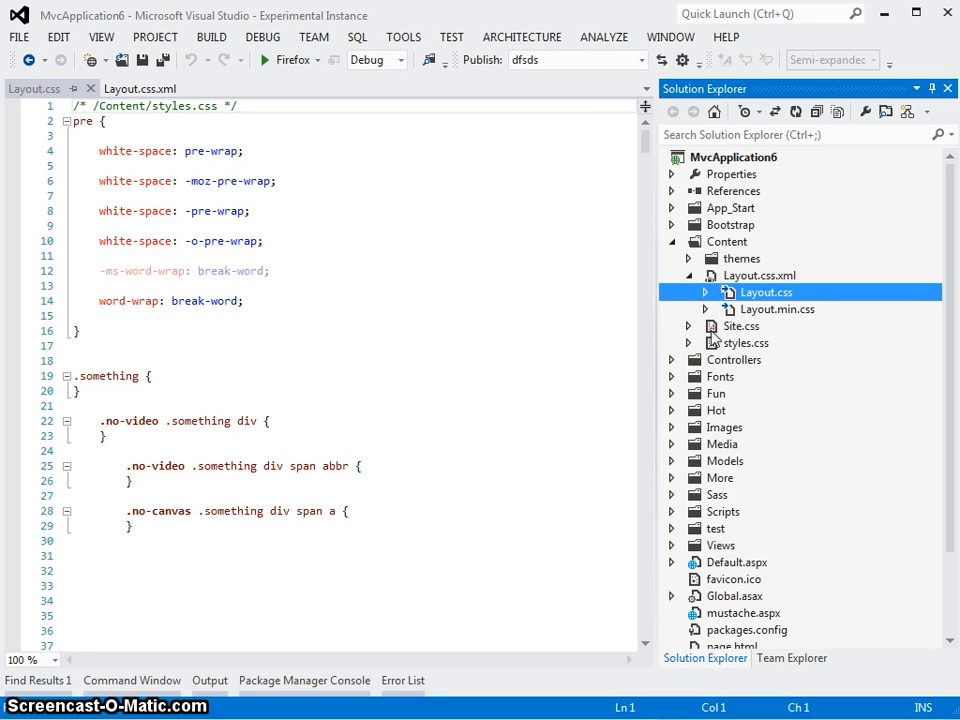
{"action": "mouse_move", "coordinate": [736, 330]}
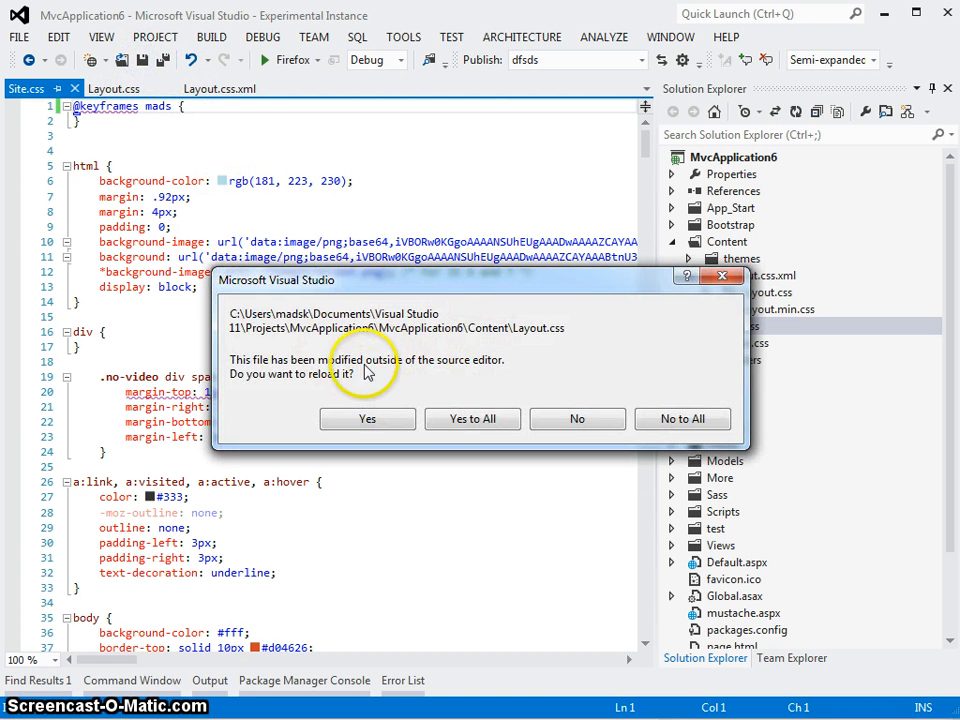
{"action": "mouse_move", "coordinate": [544, 338]}
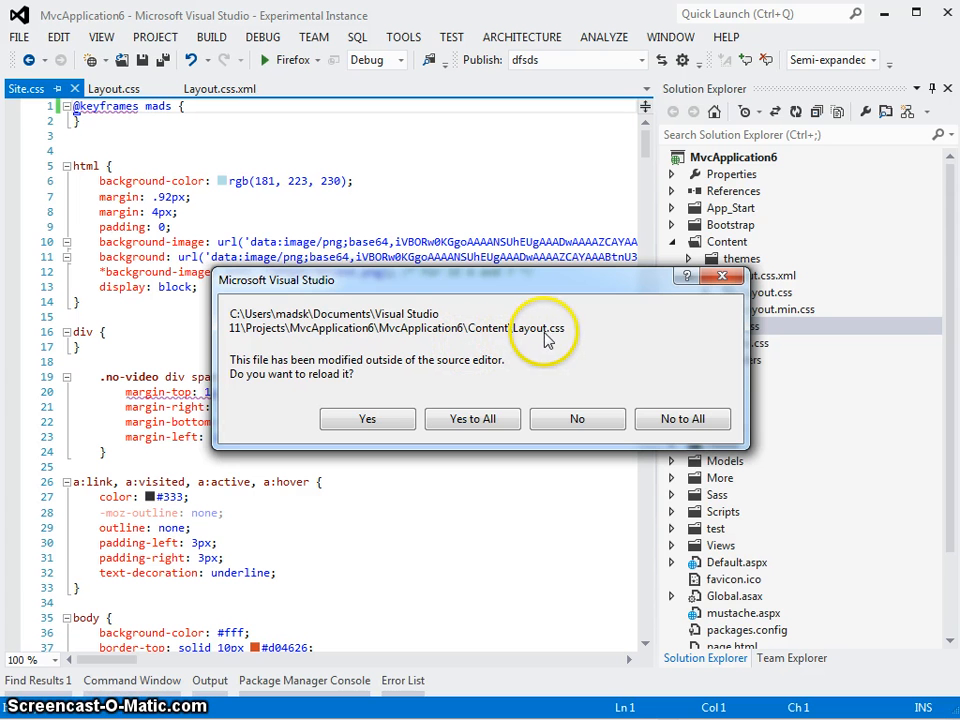
{"action": "mouse_move", "coordinate": [368, 418]}
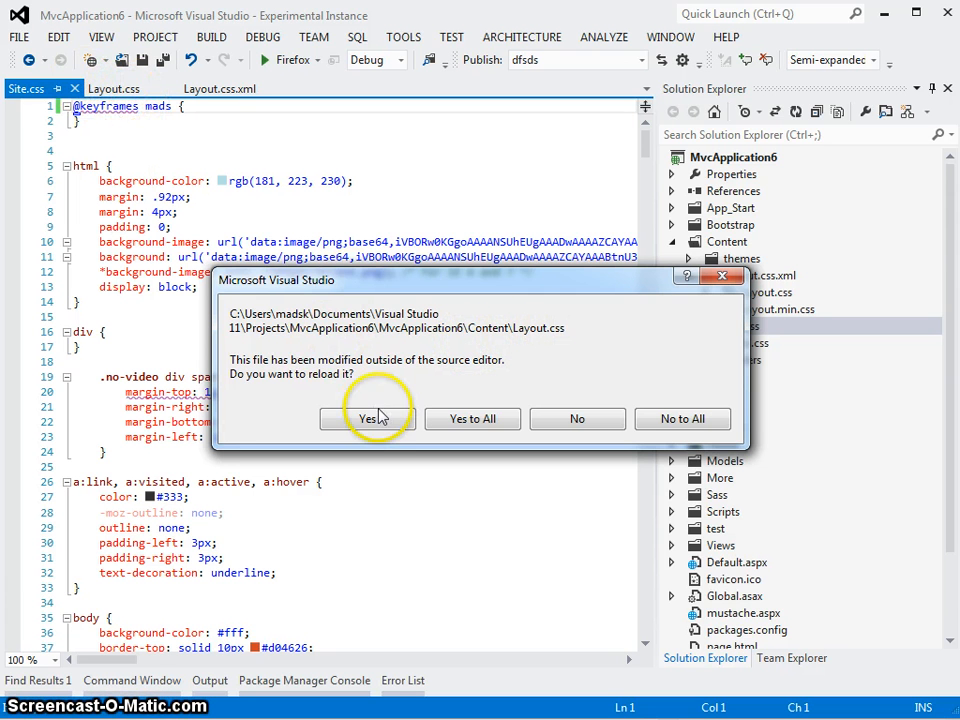
{"action": "left_click", "coordinate": [368, 418]}
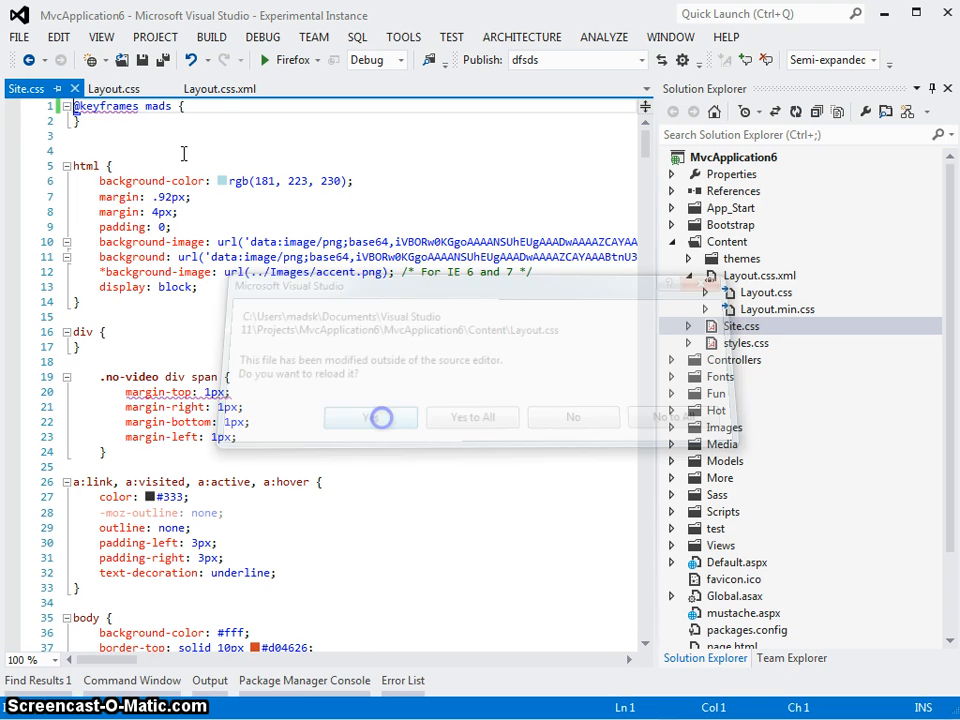
{"action": "left_click", "coordinate": [370, 418]}
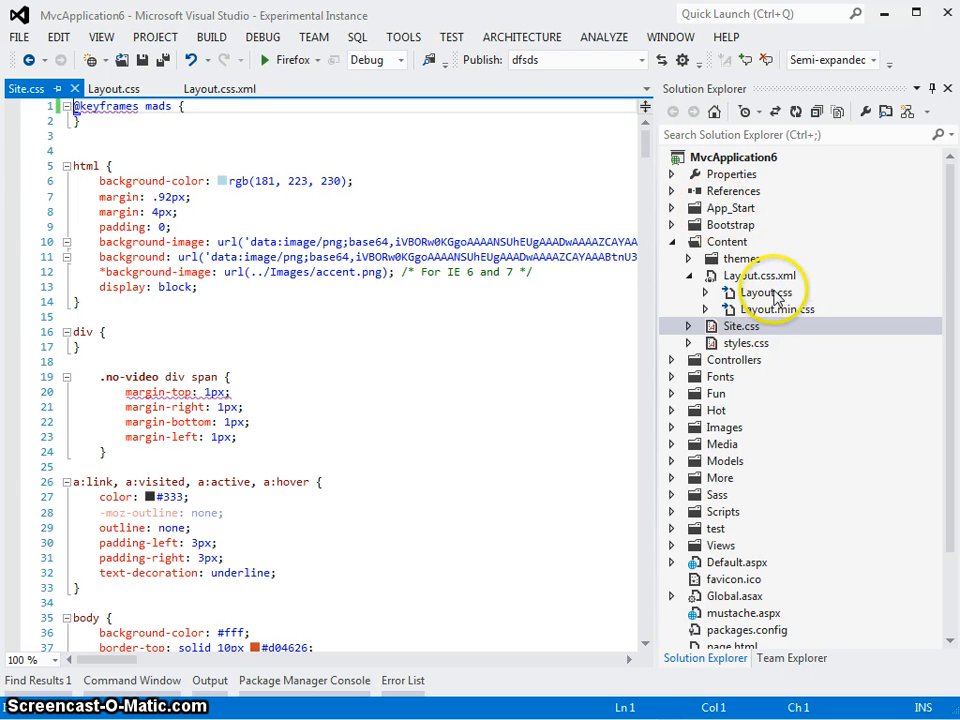
Select Layout.min.css and return to the Layout.css.xml bundle definition listing styles.css and Site.css.
{"action": "left_click", "coordinate": [776, 308]}
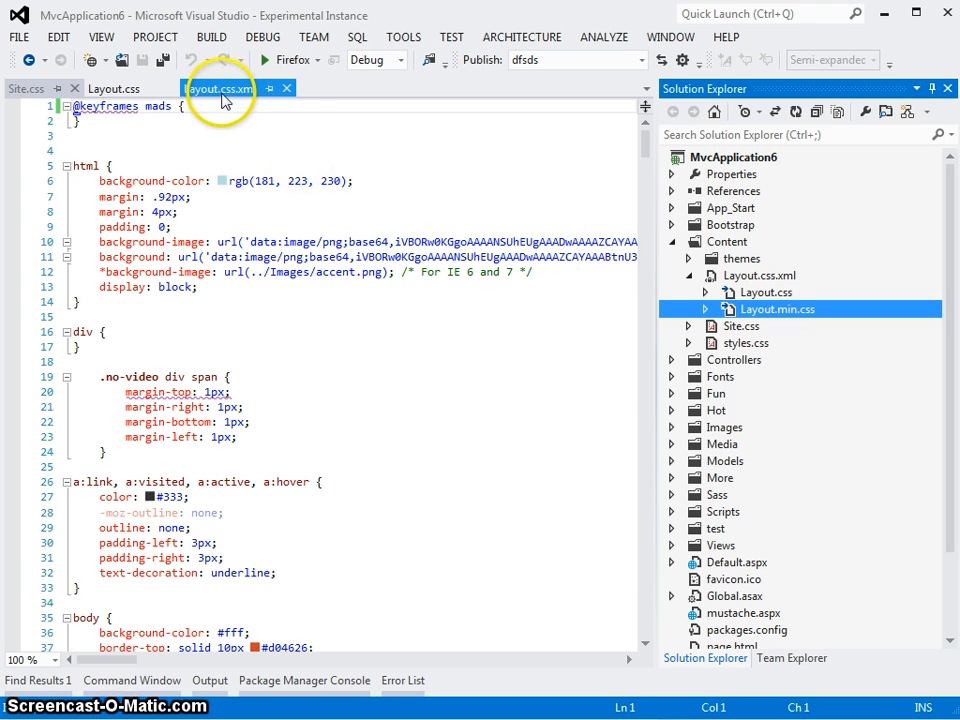
{"action": "left_click", "coordinate": [220, 88]}
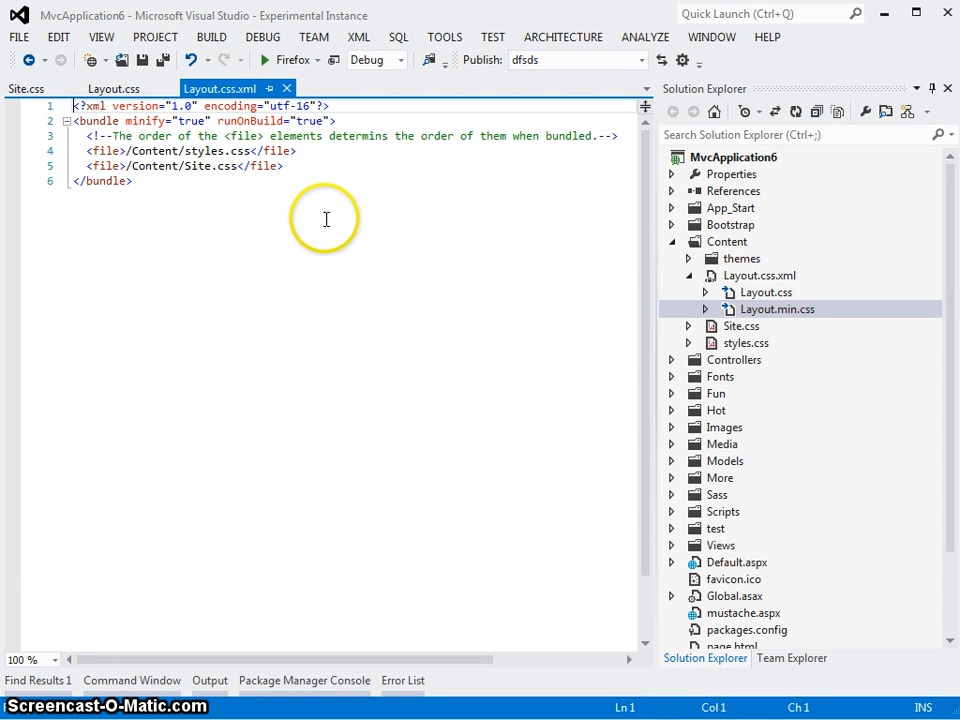
{"action": "double_click", "coordinate": [308, 122]}
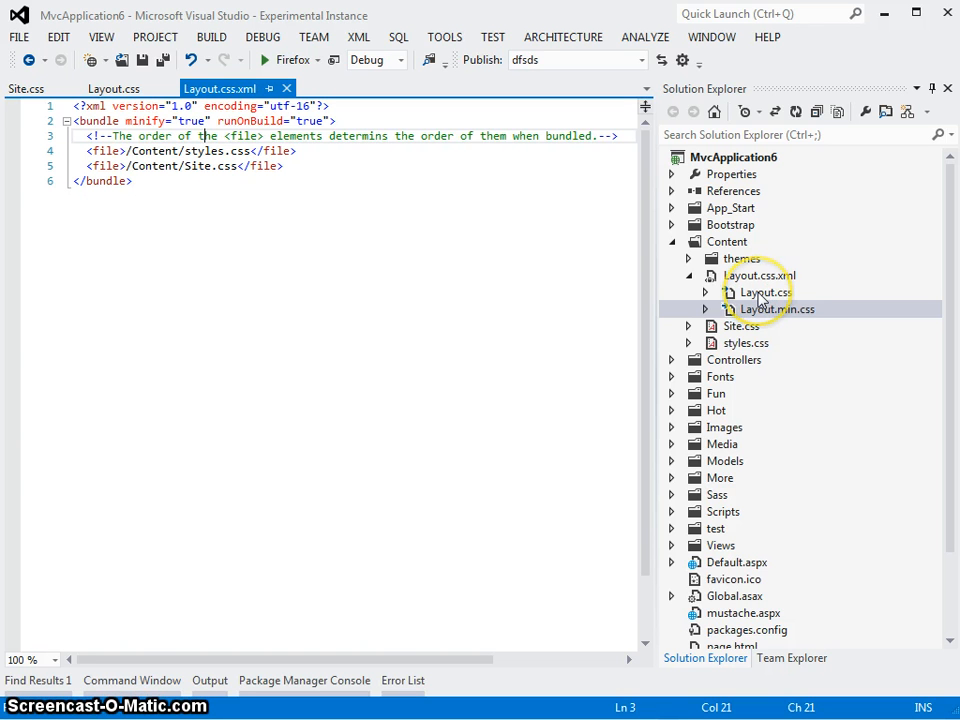
{"action": "mouse_move", "coordinate": [762, 292]}
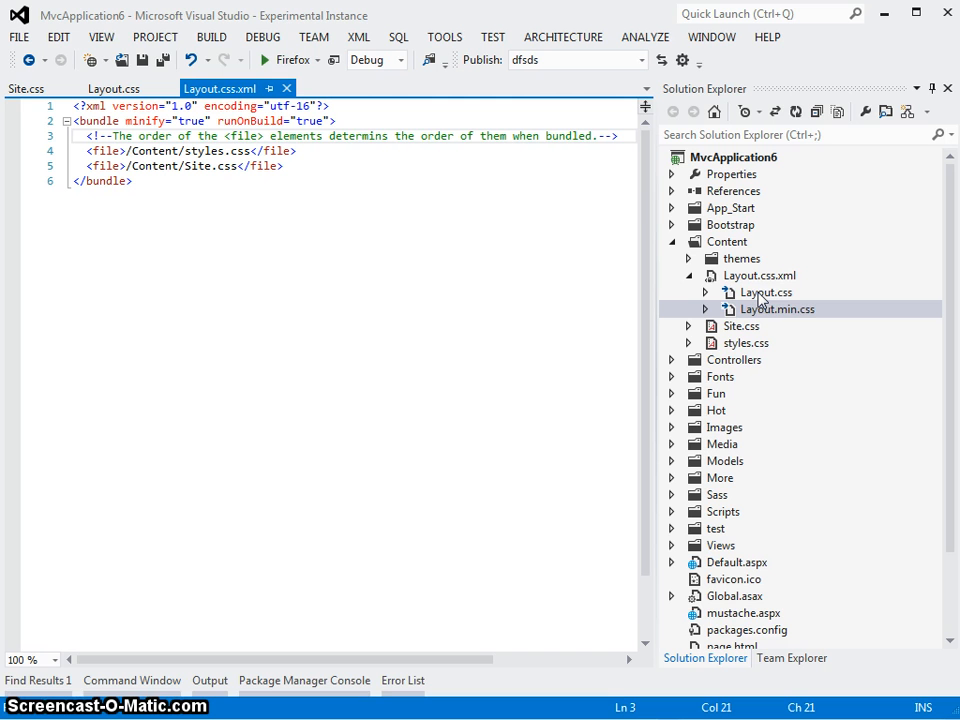